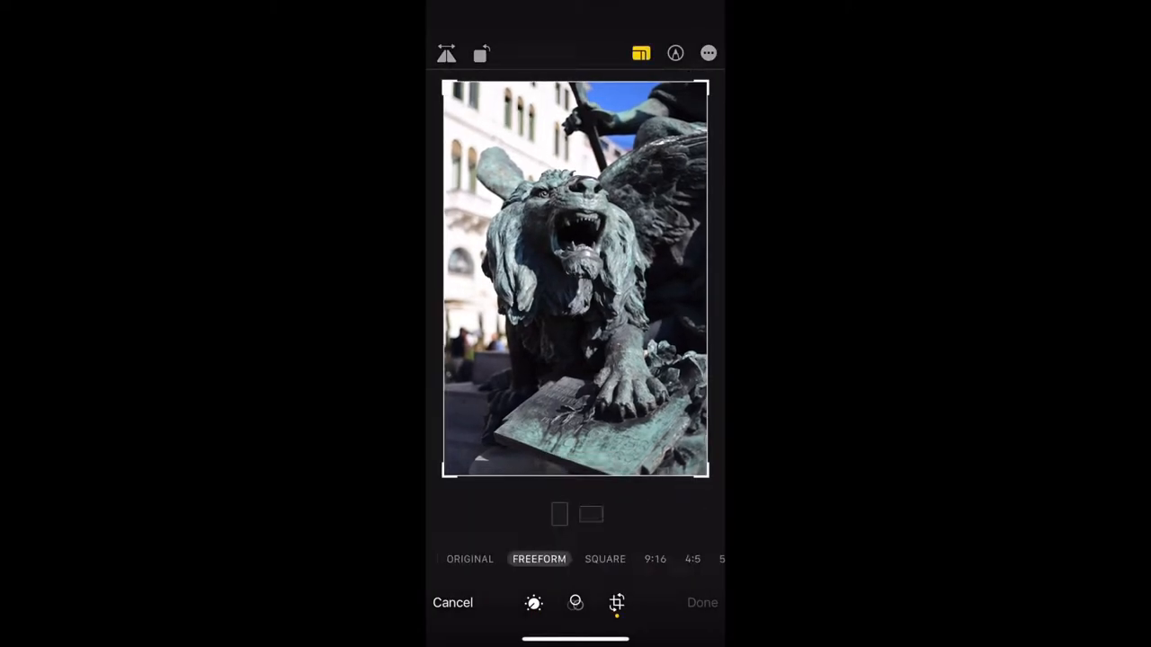
Crop the roaring lion statue photo to the square ratio and keep it, then move to Photoshop.
click(604, 557)
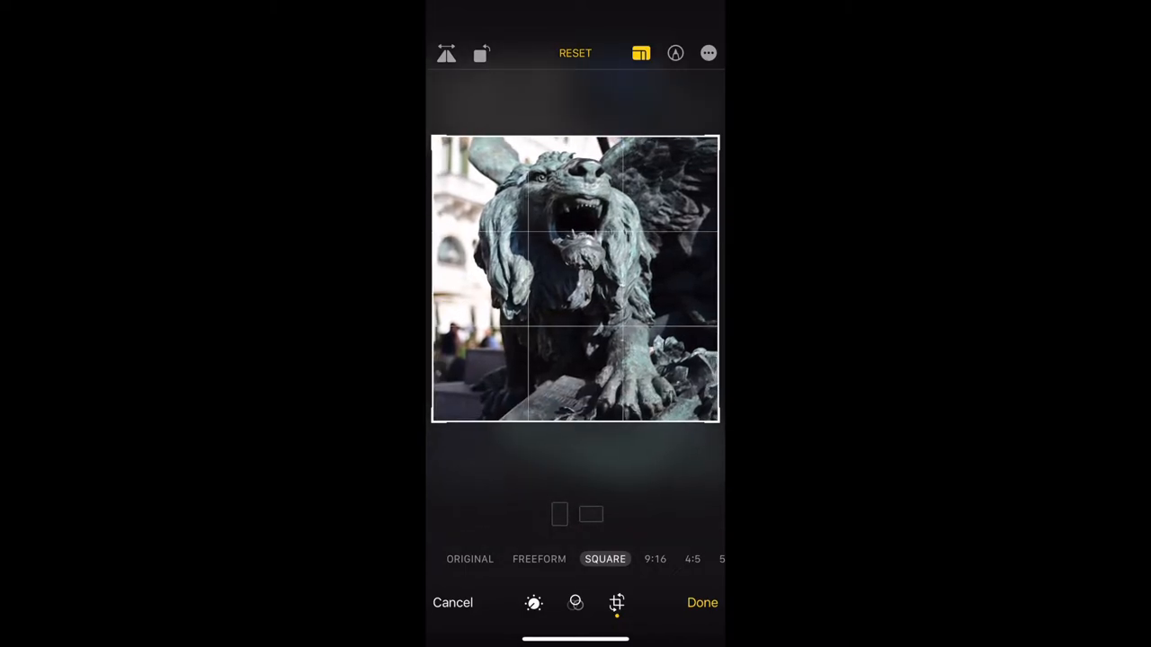
click(575, 602)
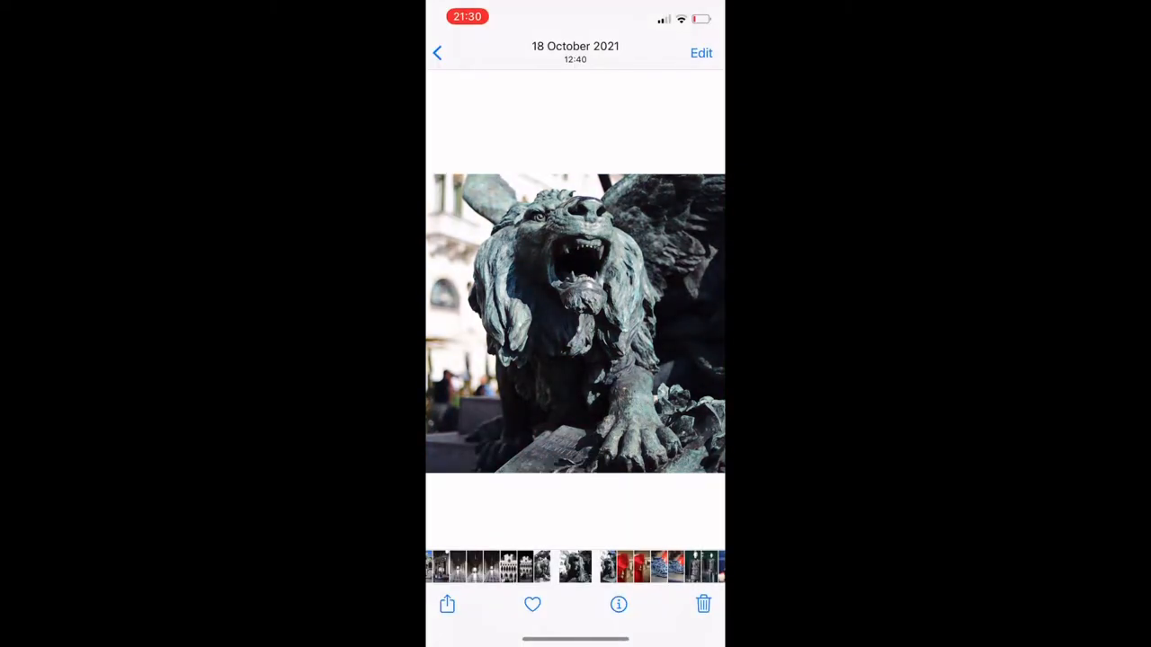
click(446, 604)
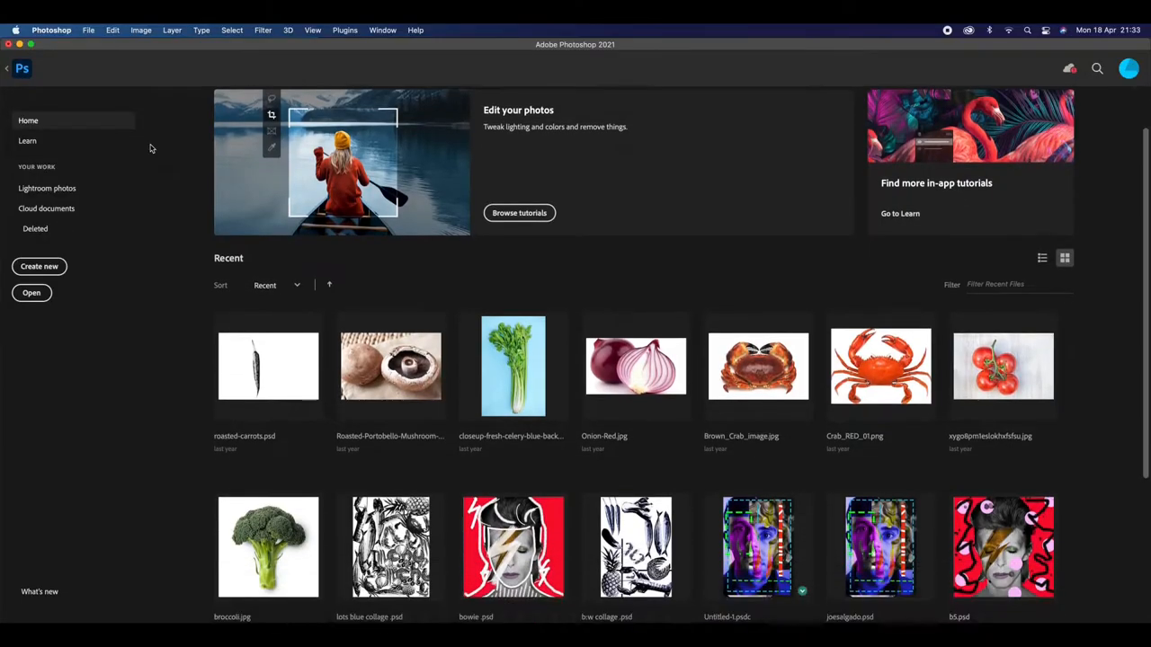
Create a blank white document from the Custom 50 × 76 cm preset, height 76, at 300 ppi.
click(39, 266)
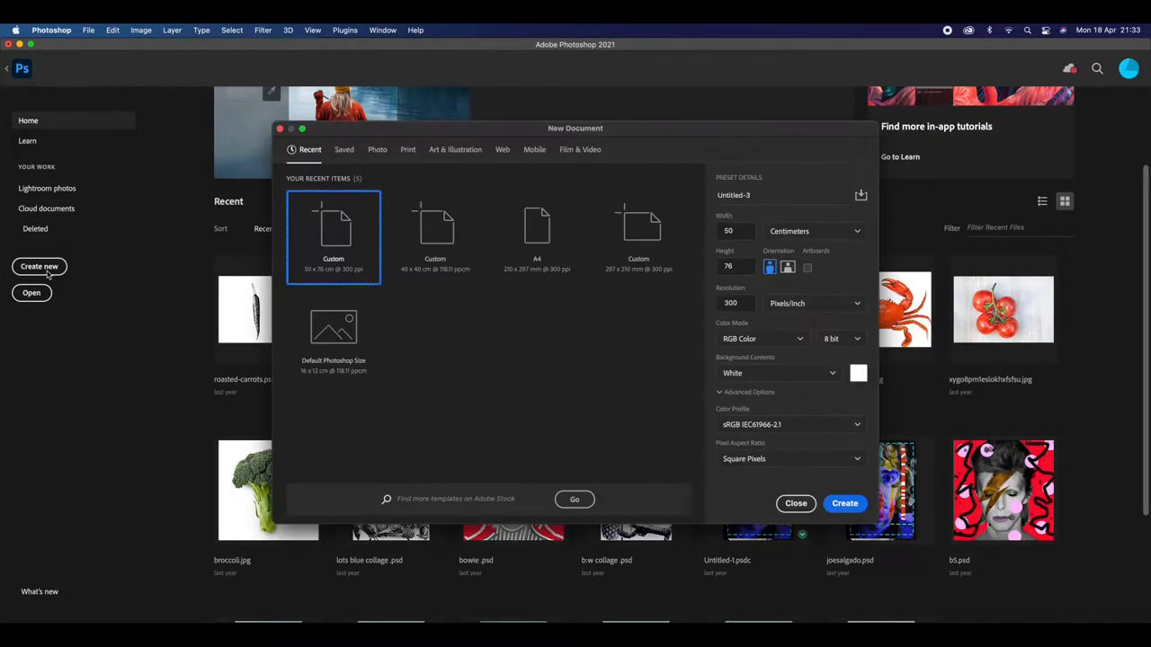
mouse_move(335, 234)
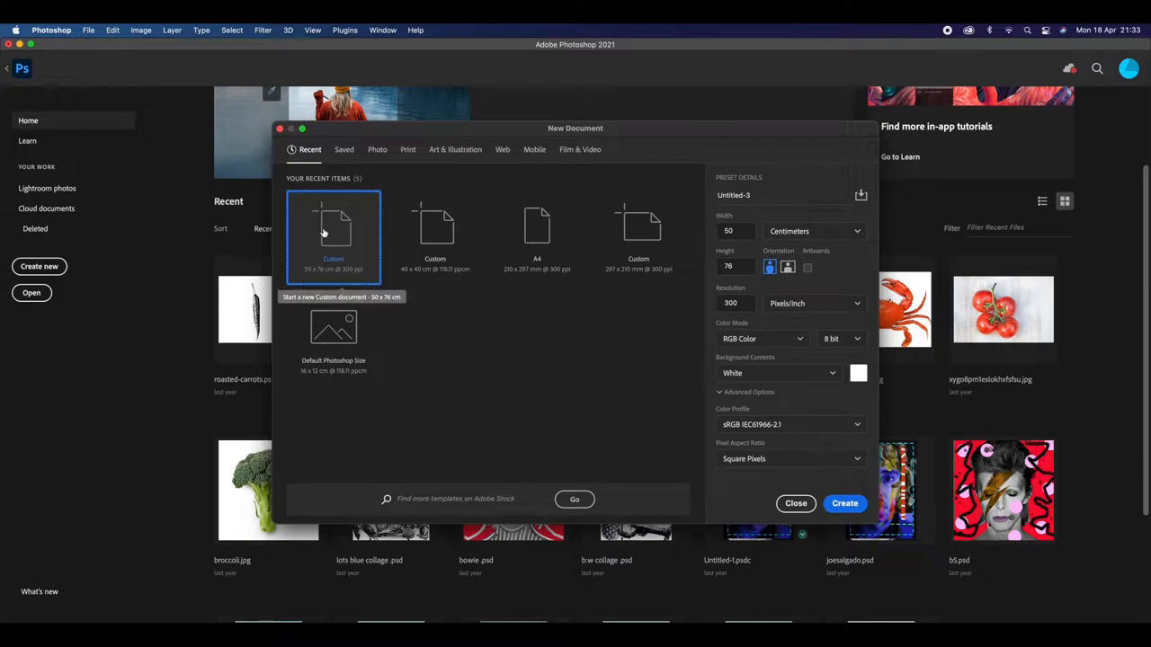
click(730, 230)
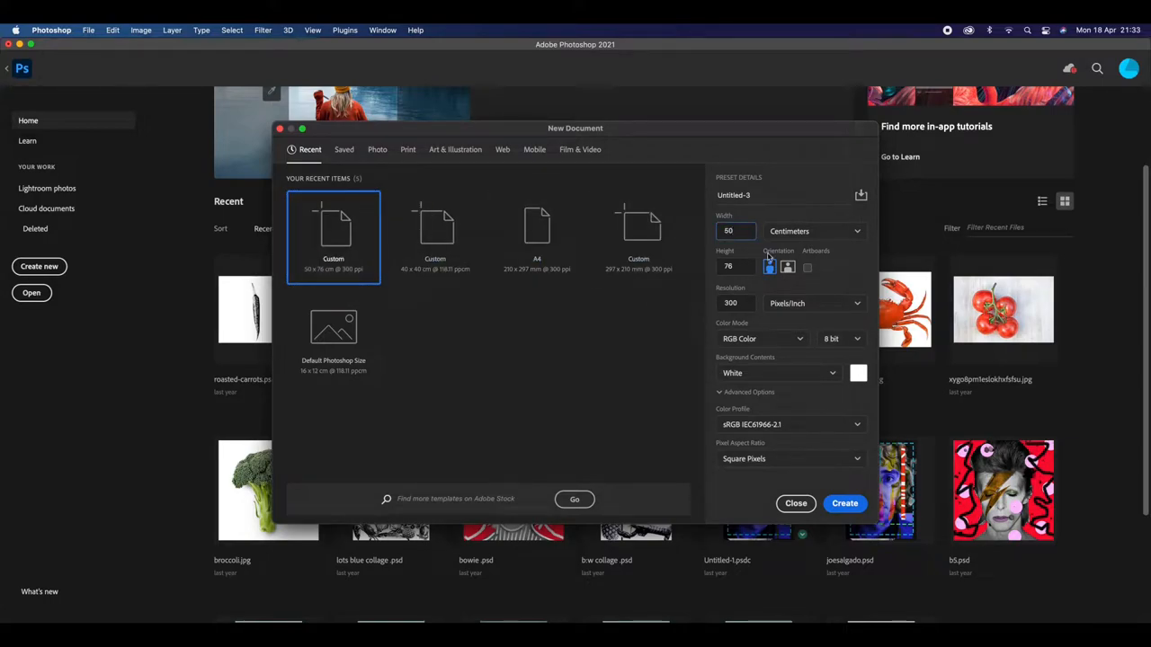
click(735, 266)
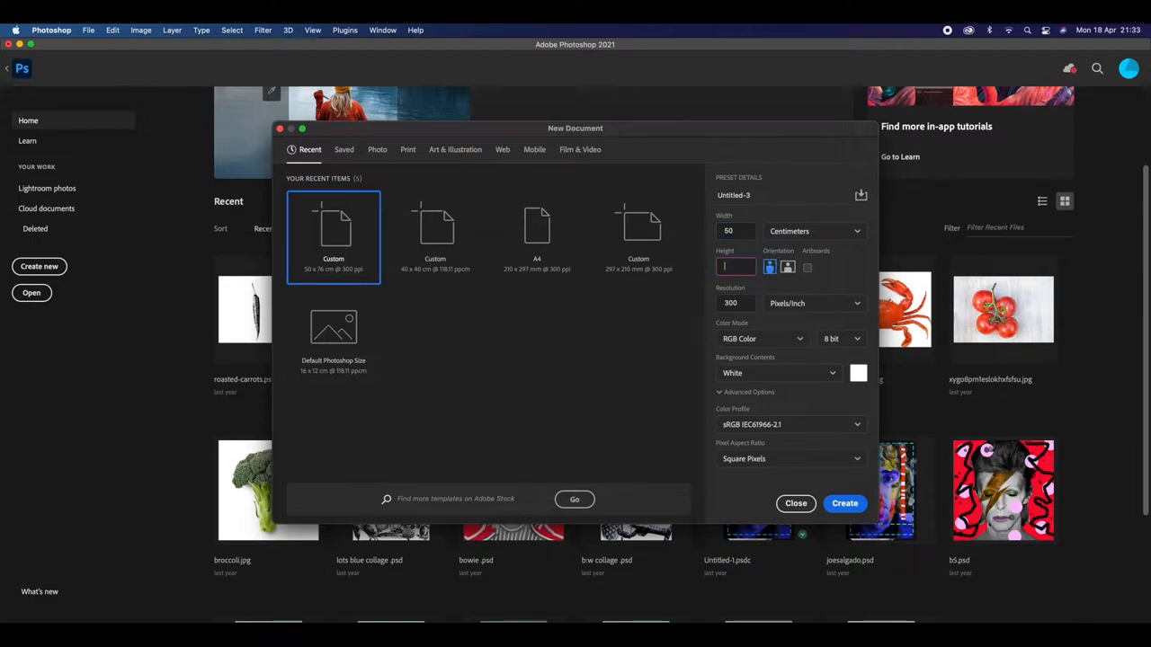
text(76)
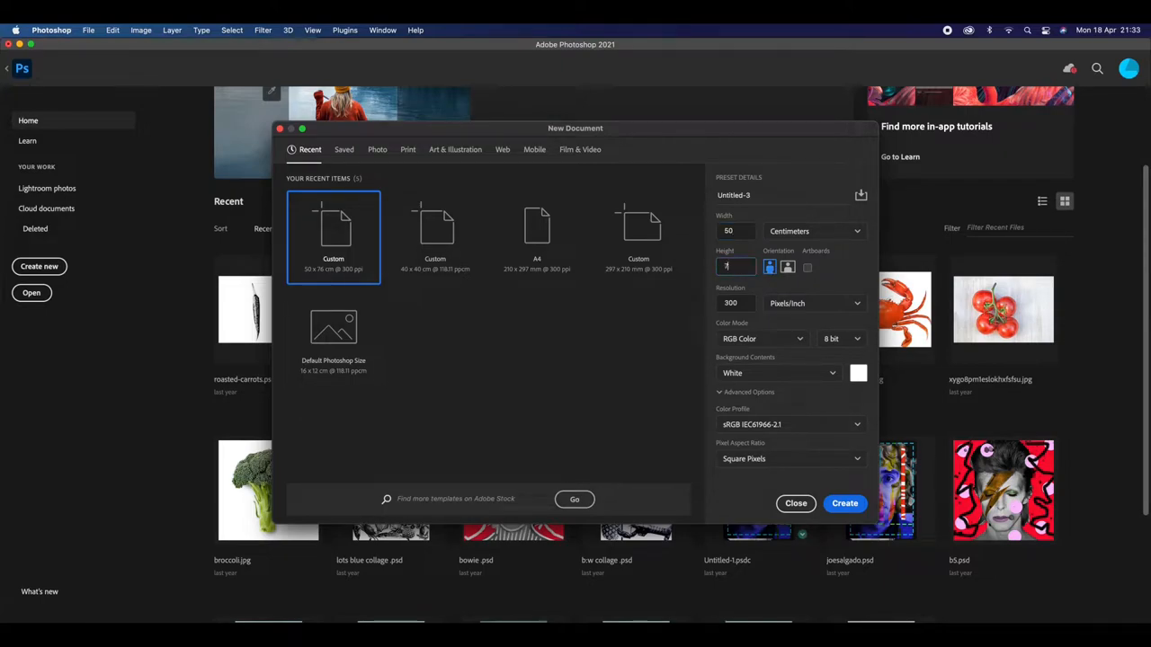
text(76)
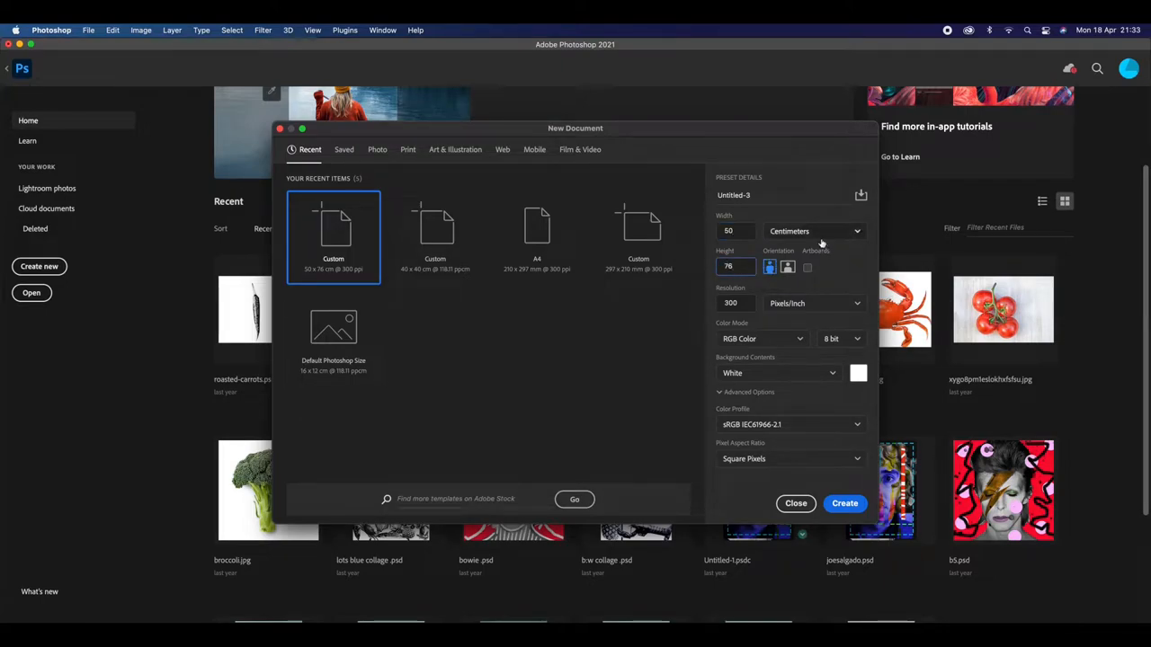
click(813, 231)
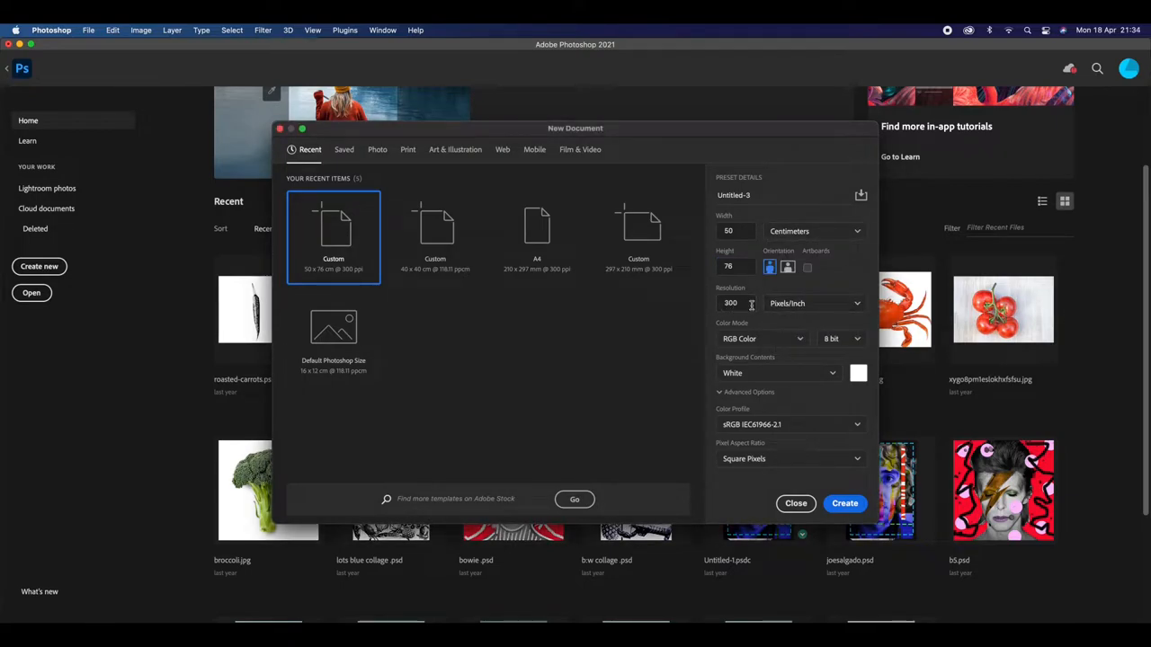
click(812, 302)
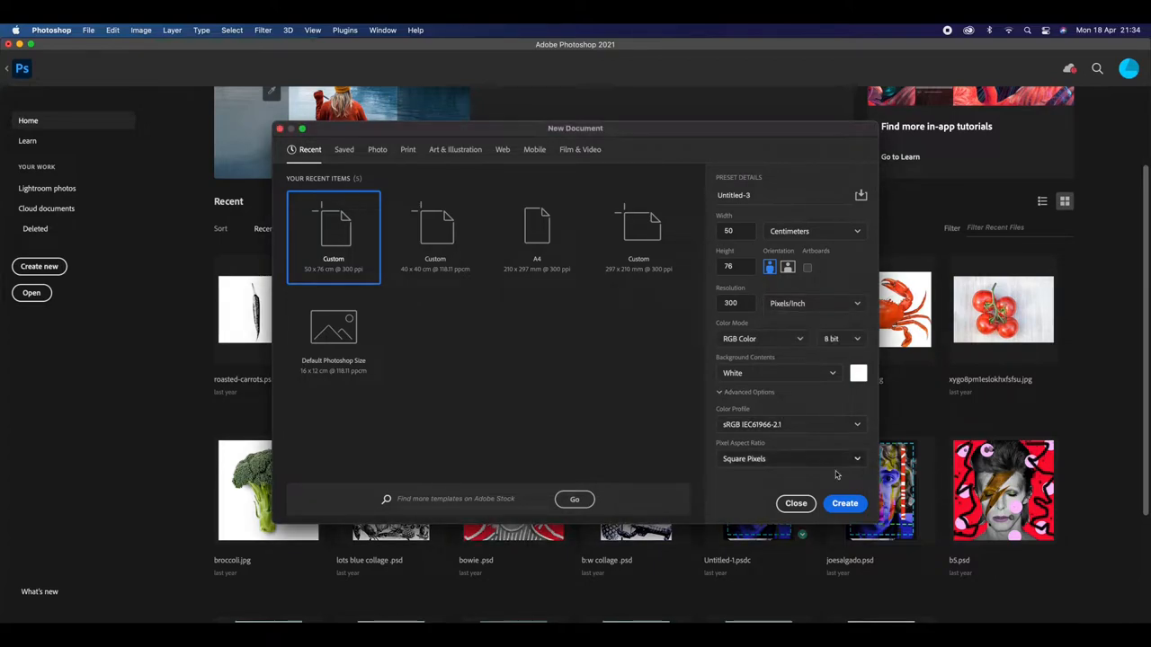
click(845, 504)
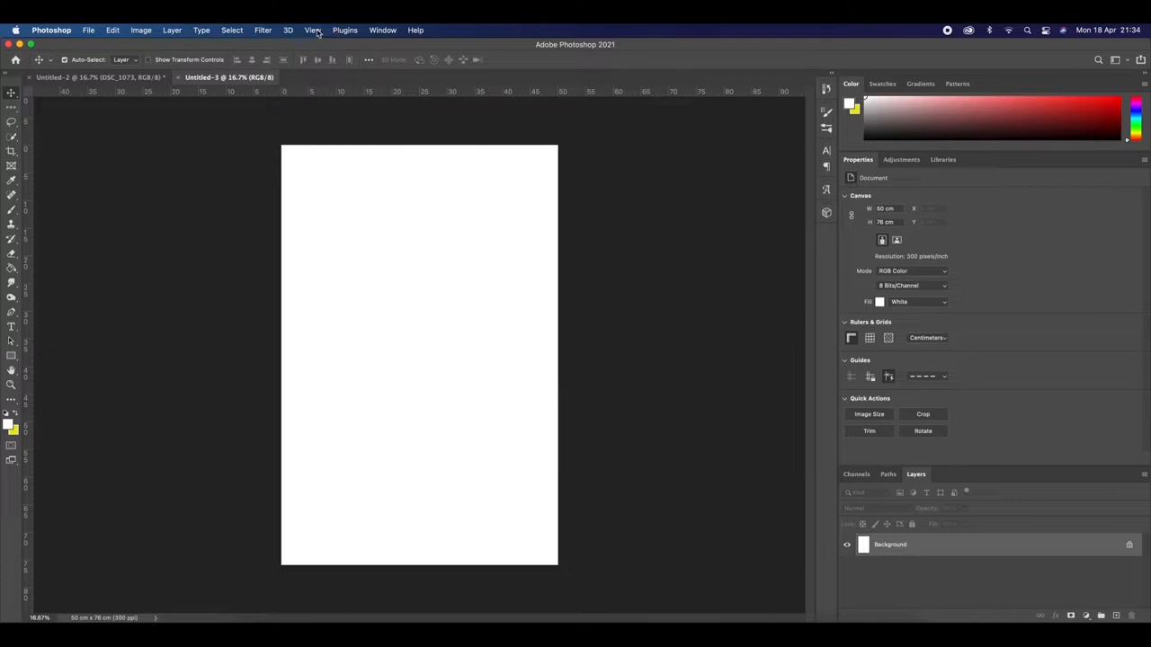
Apply a New Guide Layout of 3 columns and 4 rows to the page.
click(313, 29)
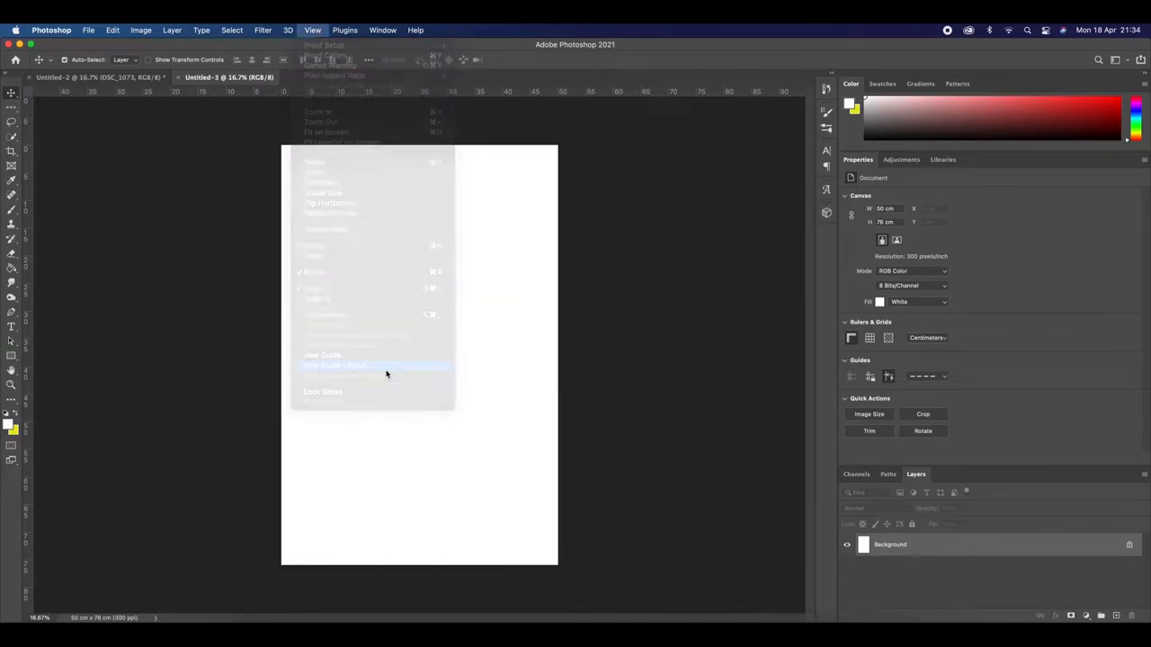
click(334, 365)
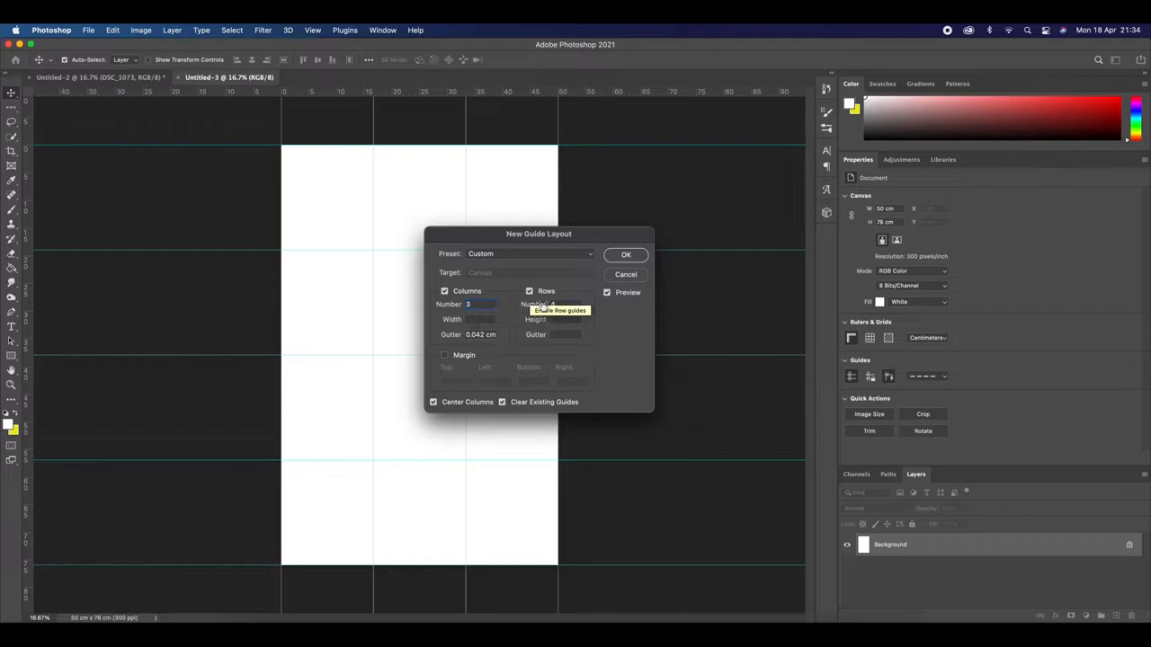
click(566, 304)
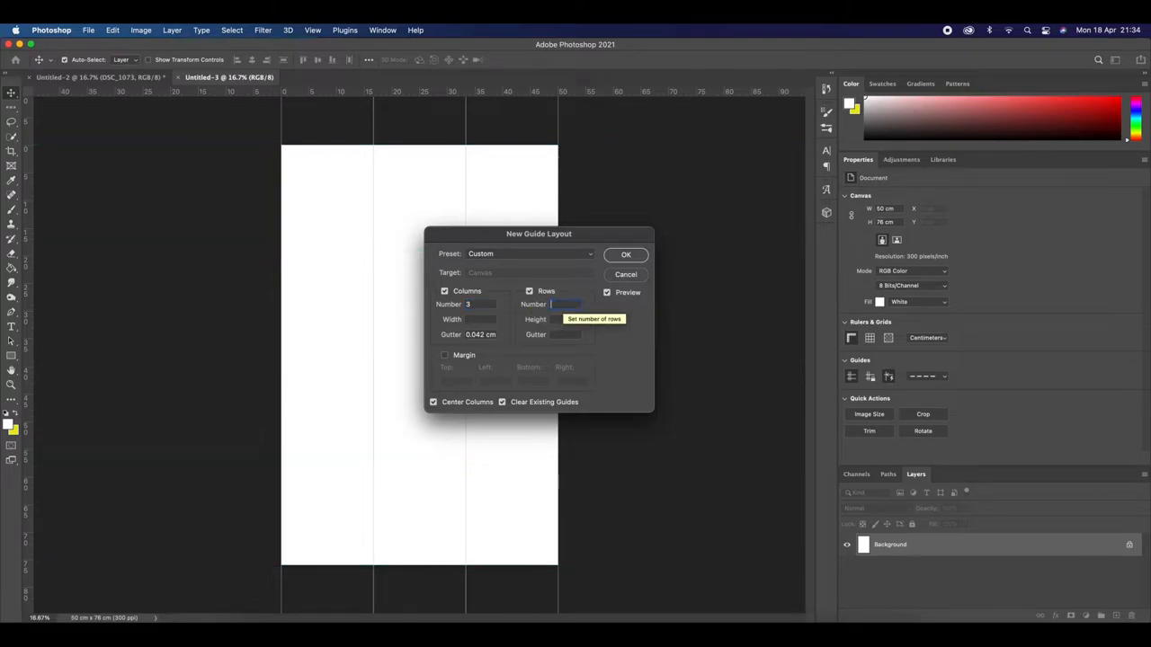
text(4)
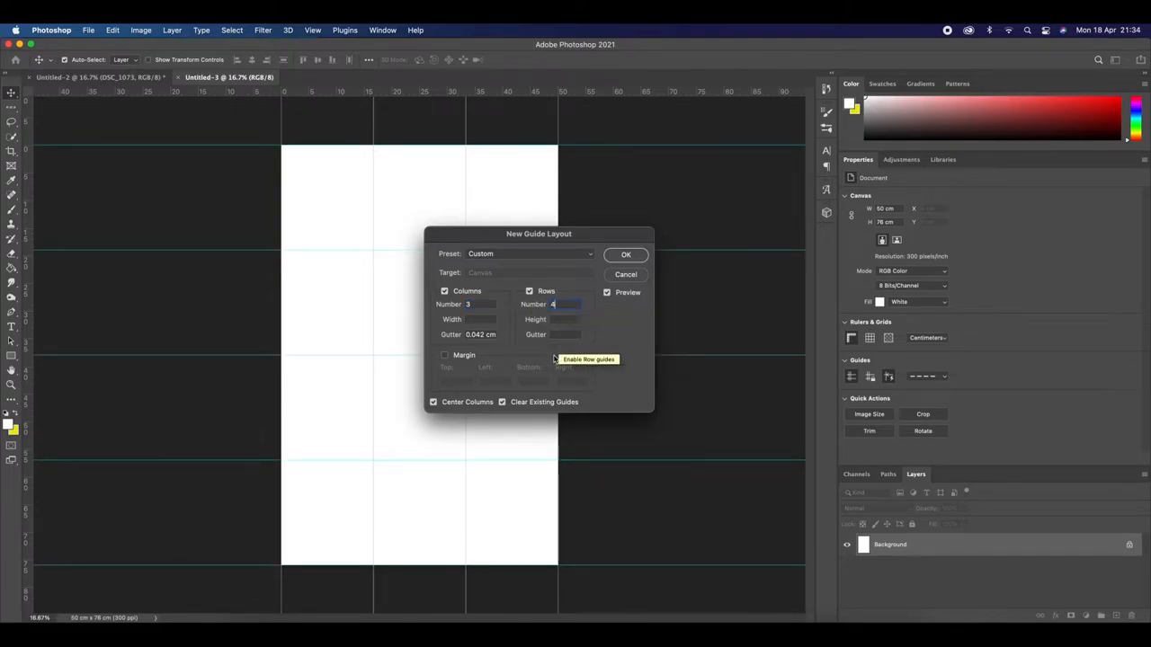
mouse_move(663, 225)
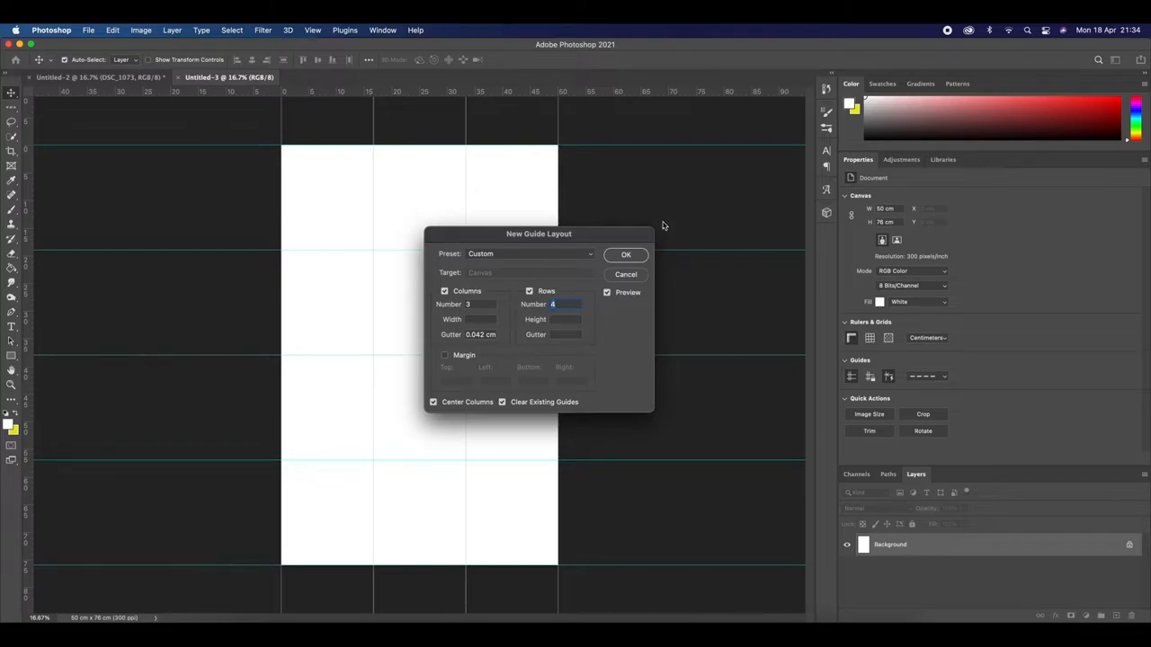
click(626, 255)
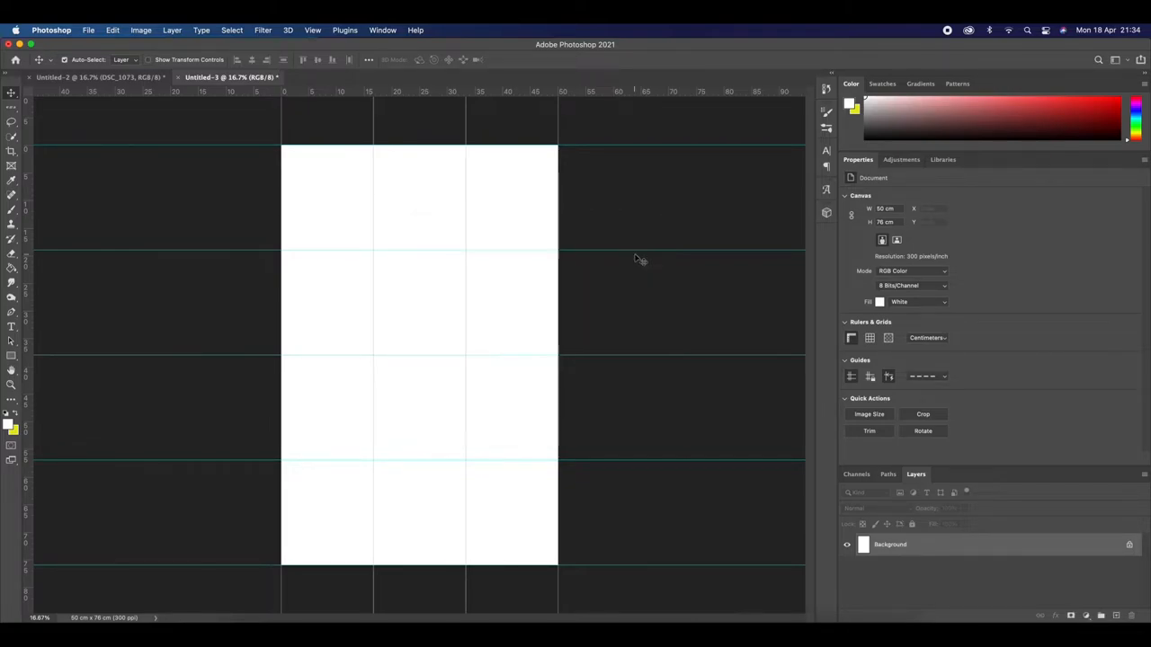
mouse_move(532, 229)
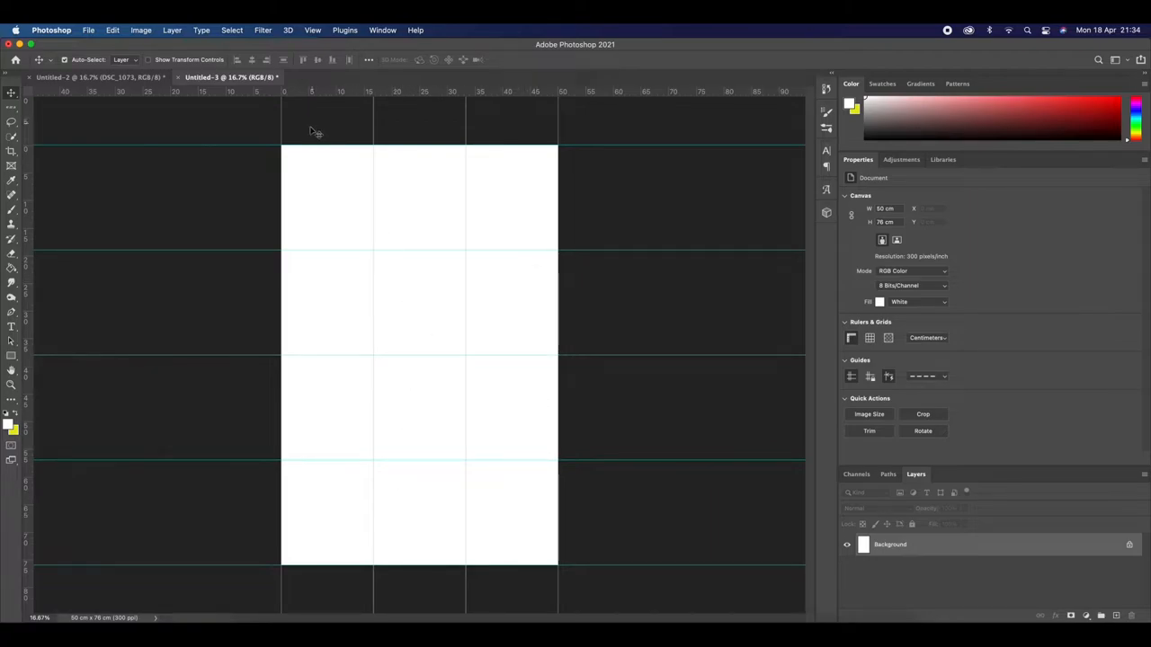
mouse_move(417, 217)
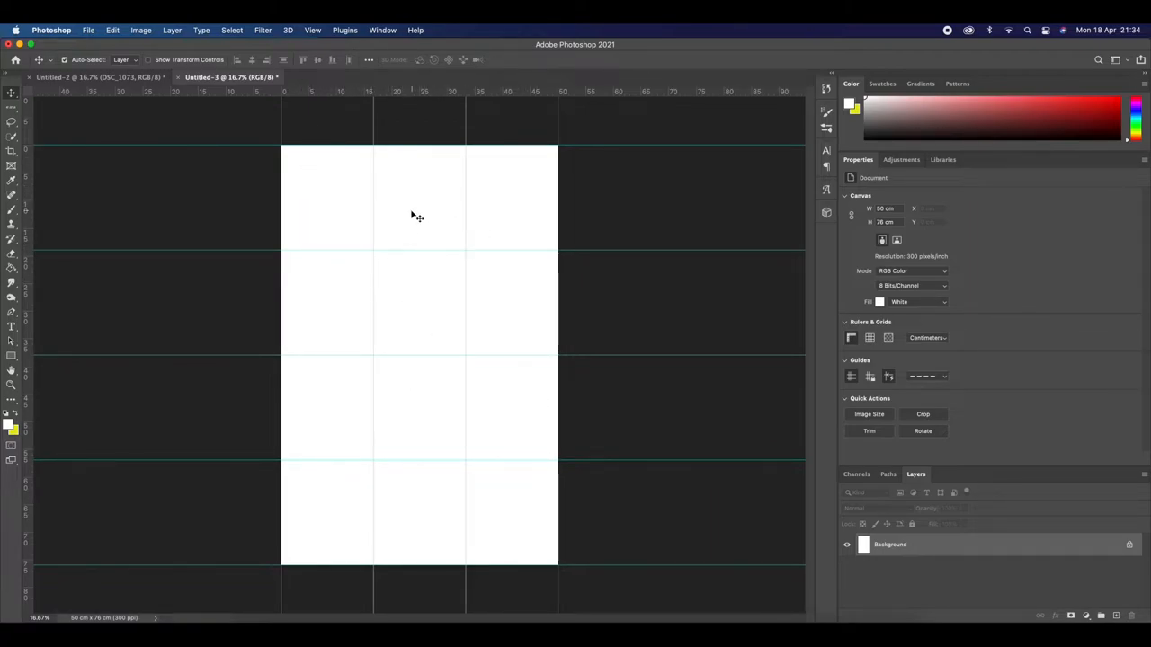
mouse_move(525, 248)
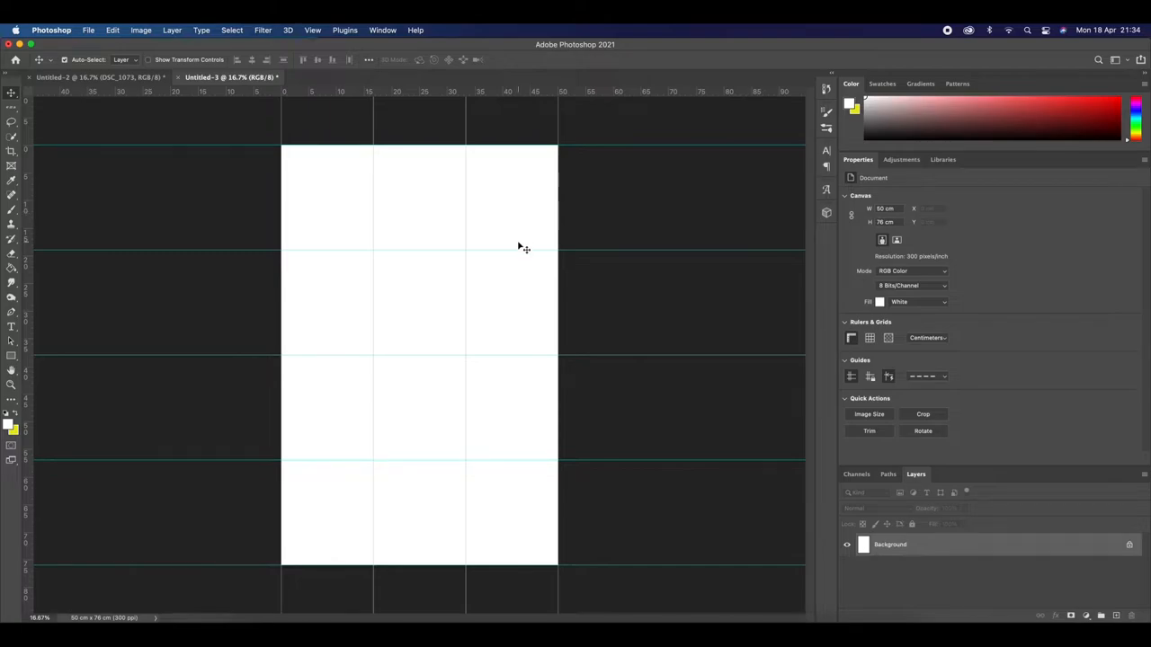
Scale the torso statue photo down and commit it filling the top-left guide cell.
click(252, 606)
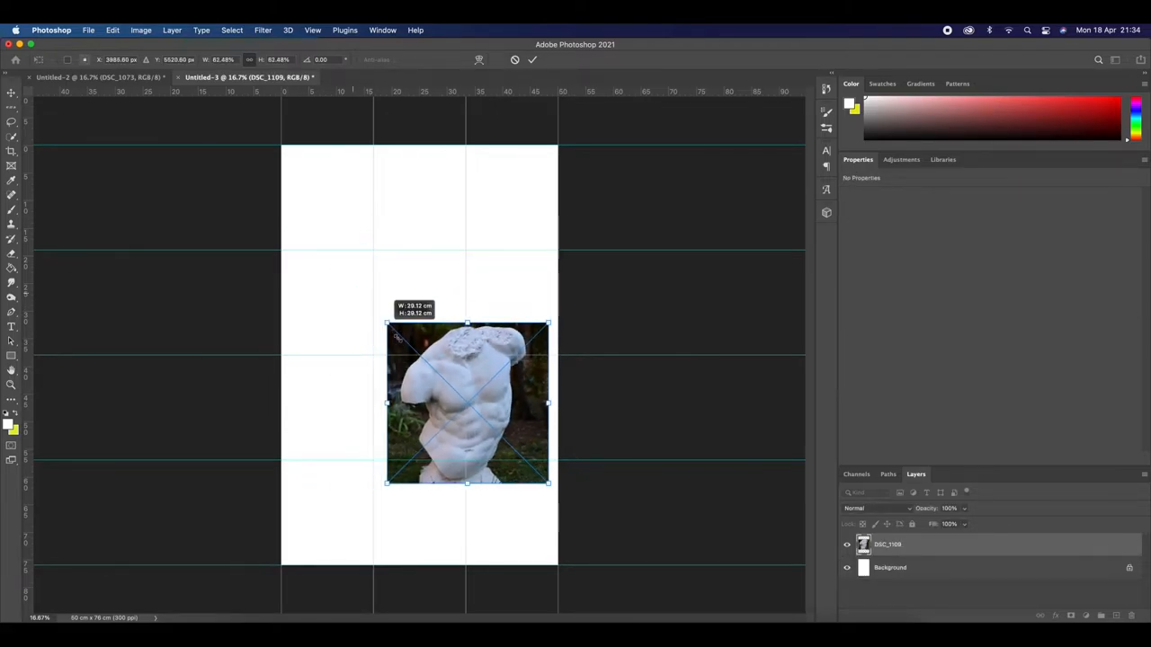
drag(386, 324, 466, 403)
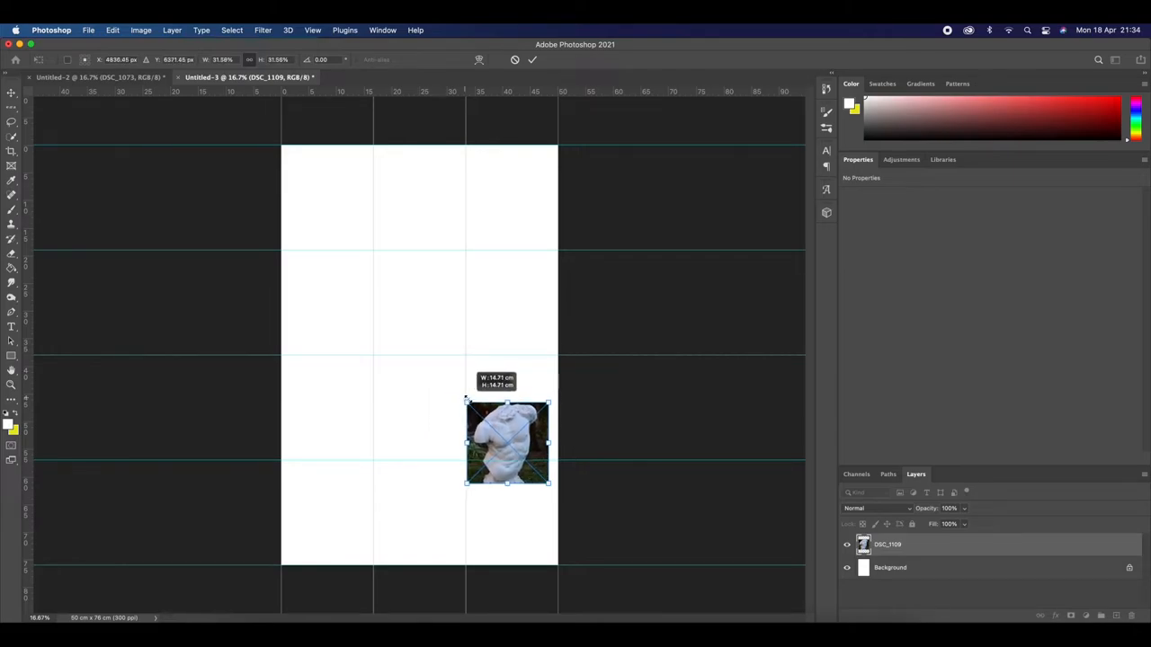
drag(507, 441, 358, 292)
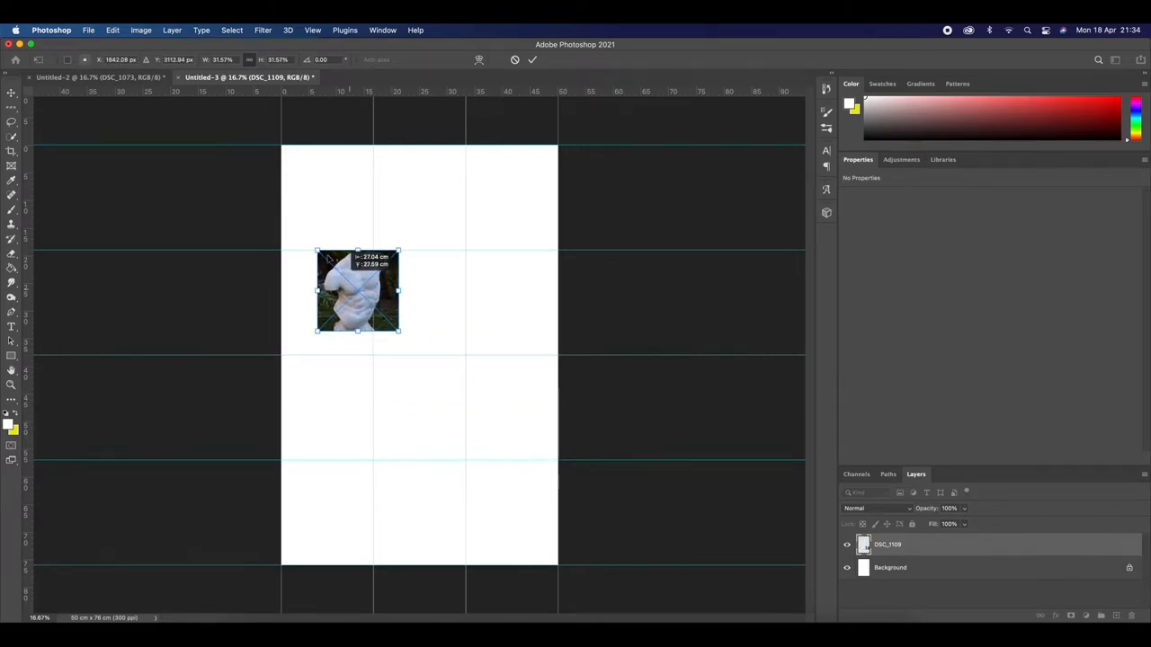
drag(357, 292, 325, 208)
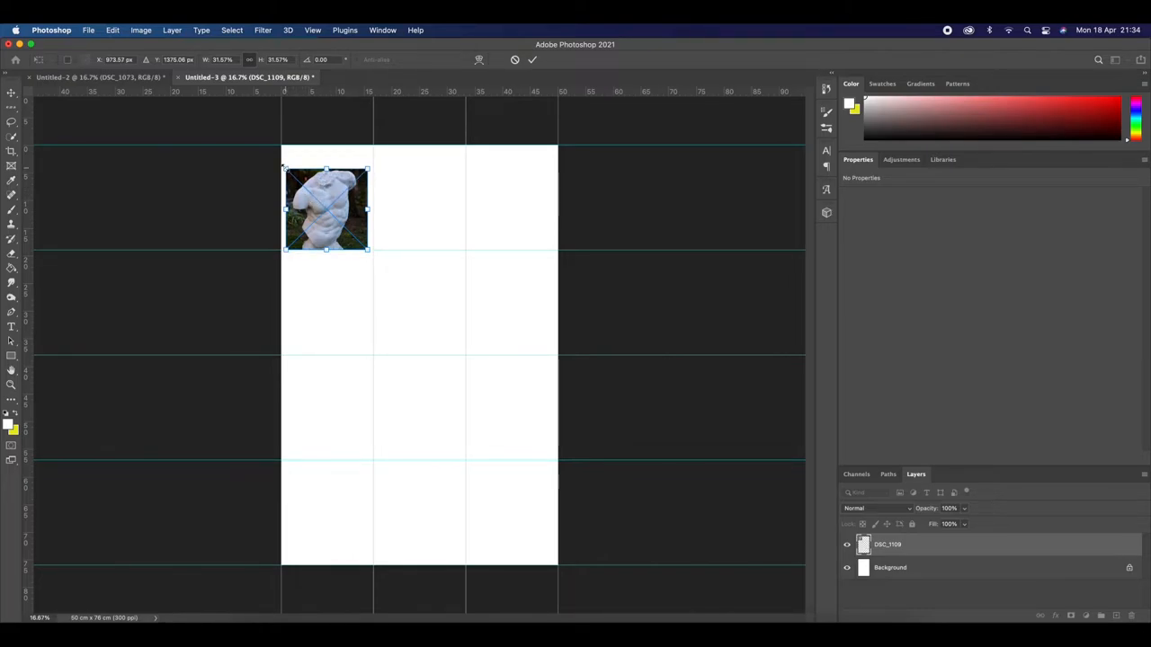
drag(328, 208, 338, 209)
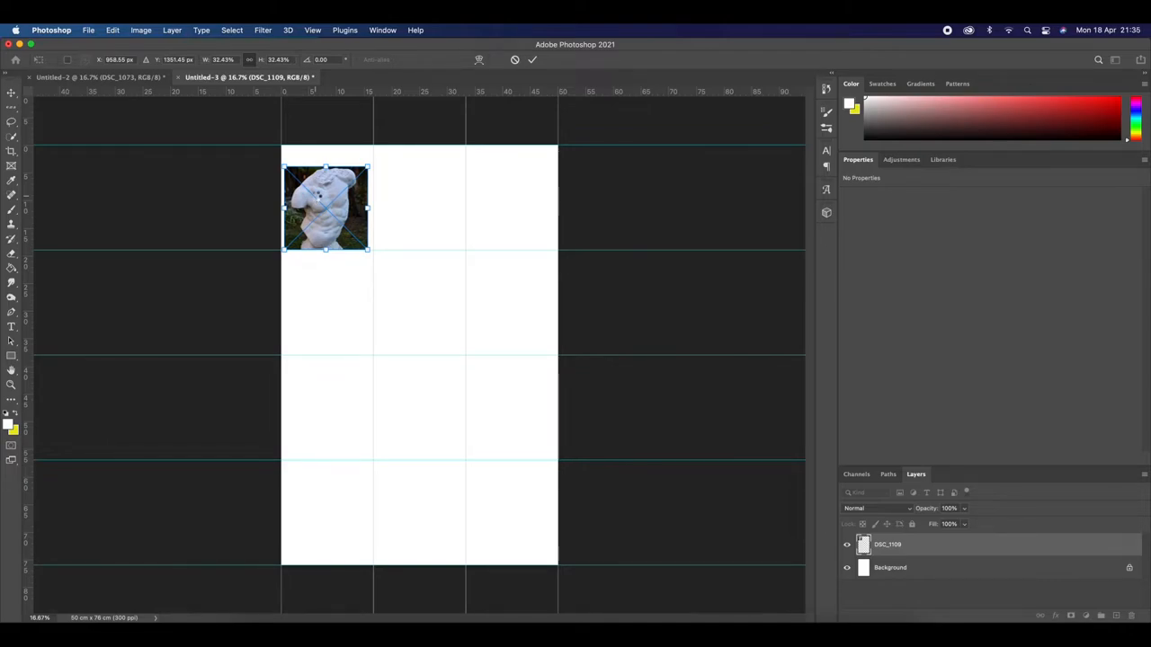
key(Return)
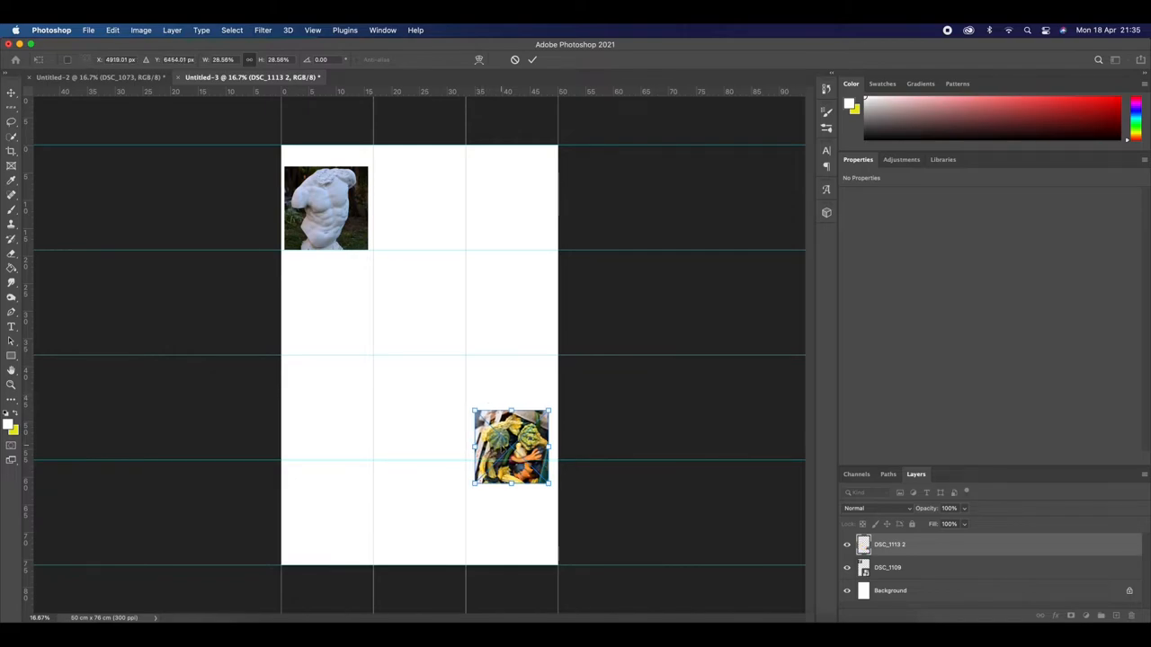
Fit the colourful figures photo into the top-middle cell and the horse photo into the top-right cell.
drag(511, 448, 410, 205)
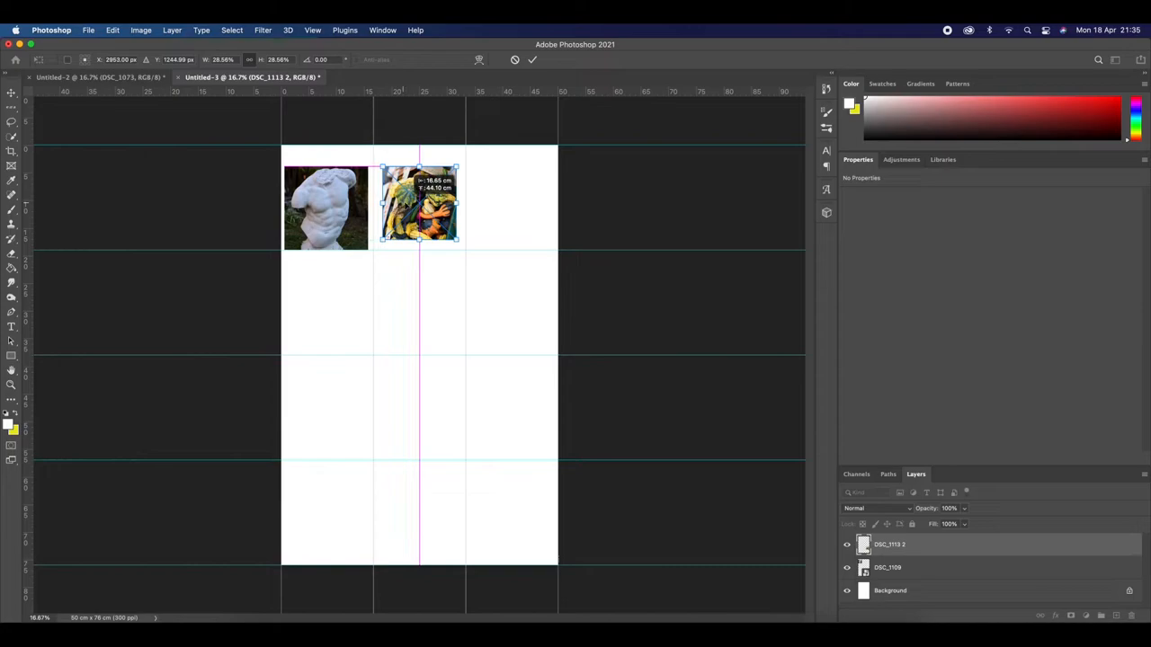
drag(417, 205, 410, 205)
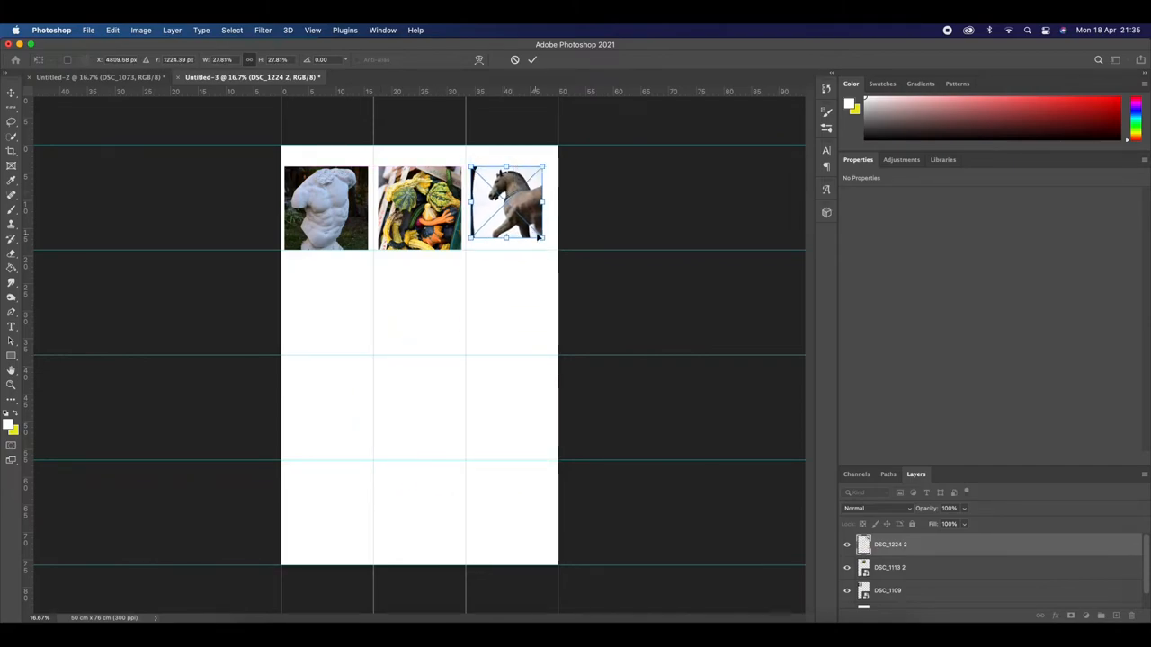
drag(543, 235, 558, 251)
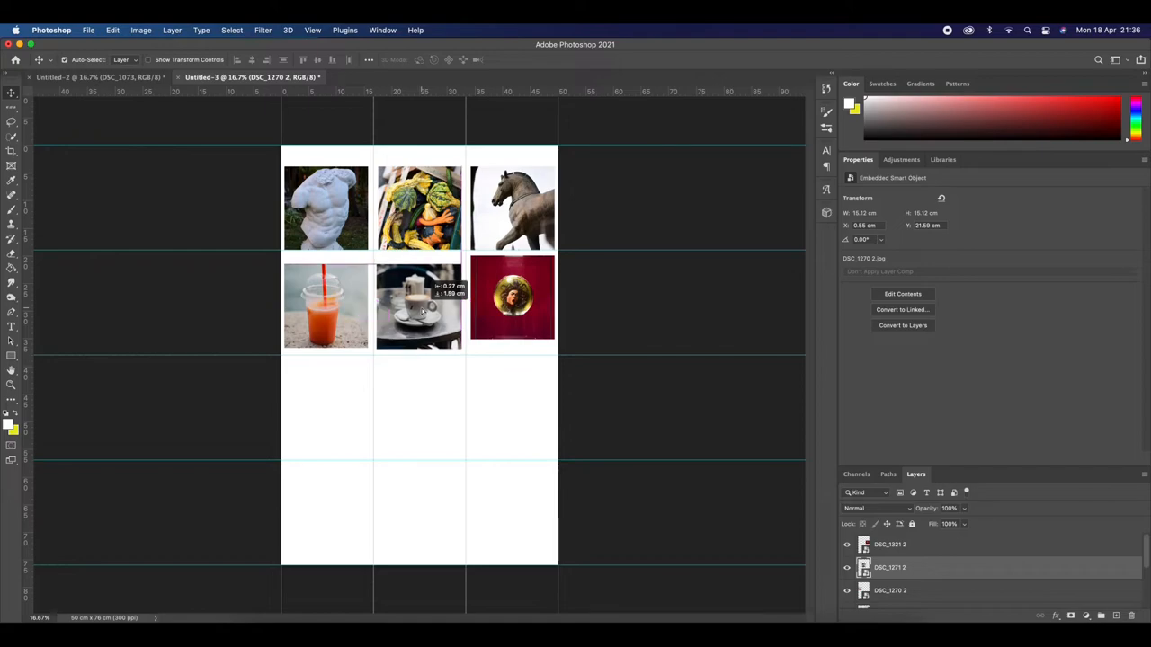
Free-transform the coffee cup and round gold object photos to fit their second-row cells.
key(cmd+t)
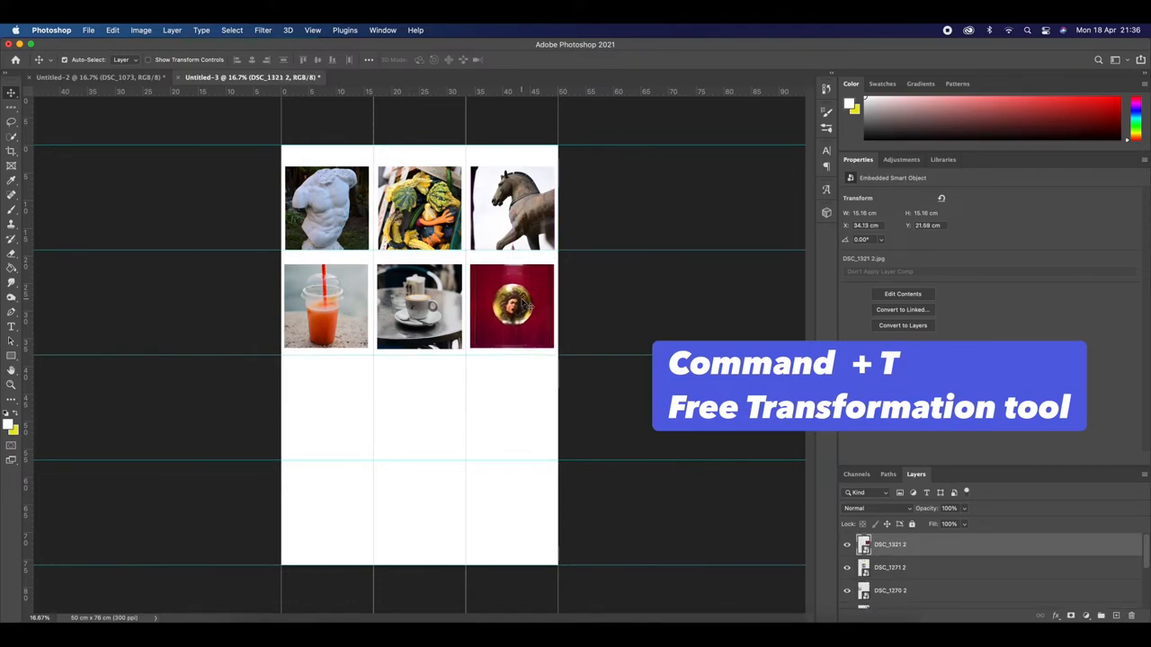
key(cmd+t)
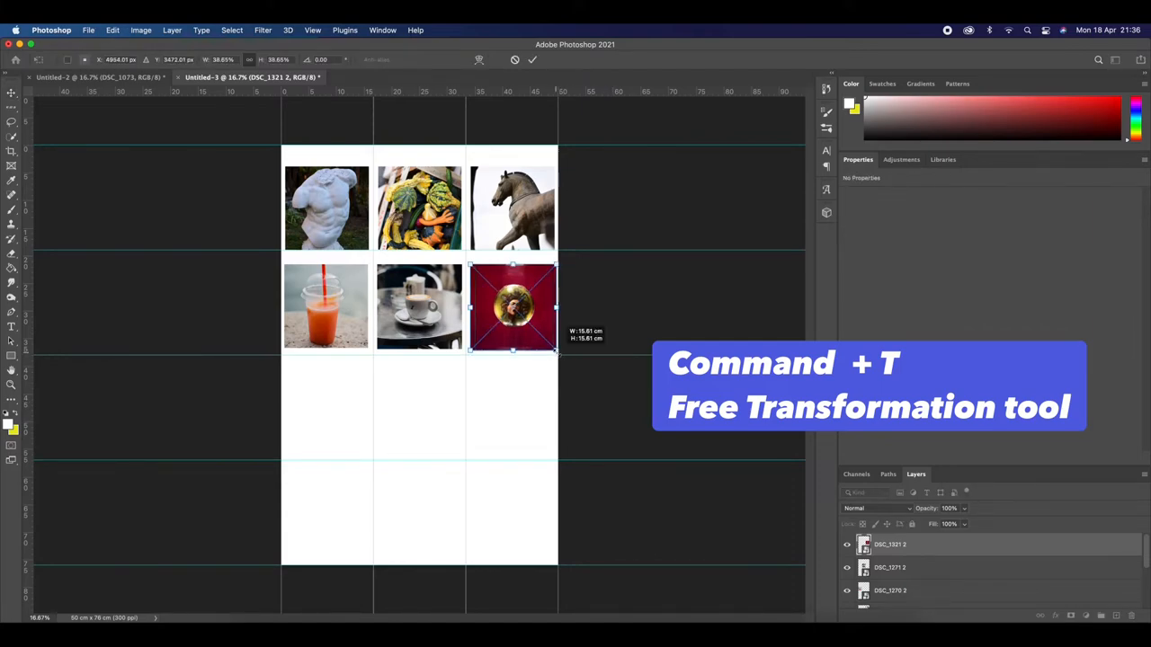
drag(557, 350, 555, 348)
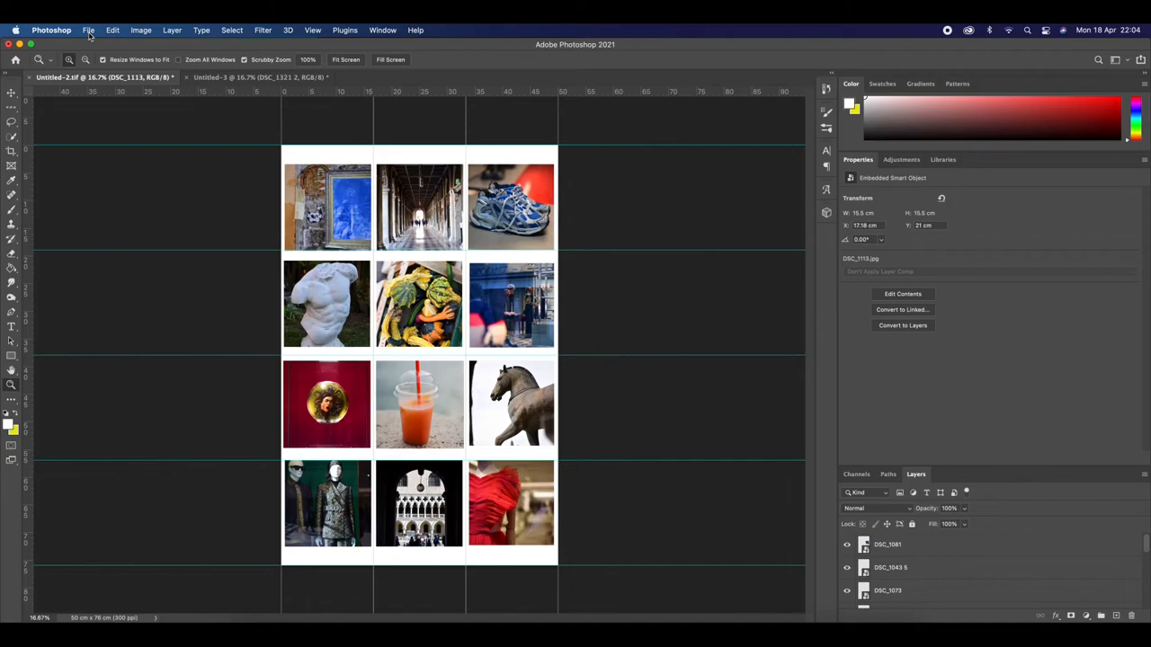
Save the grid to the desktop as 'Miss Stokes - Photogrid' in Photoshop format with maximum compatibility.
click(88, 28)
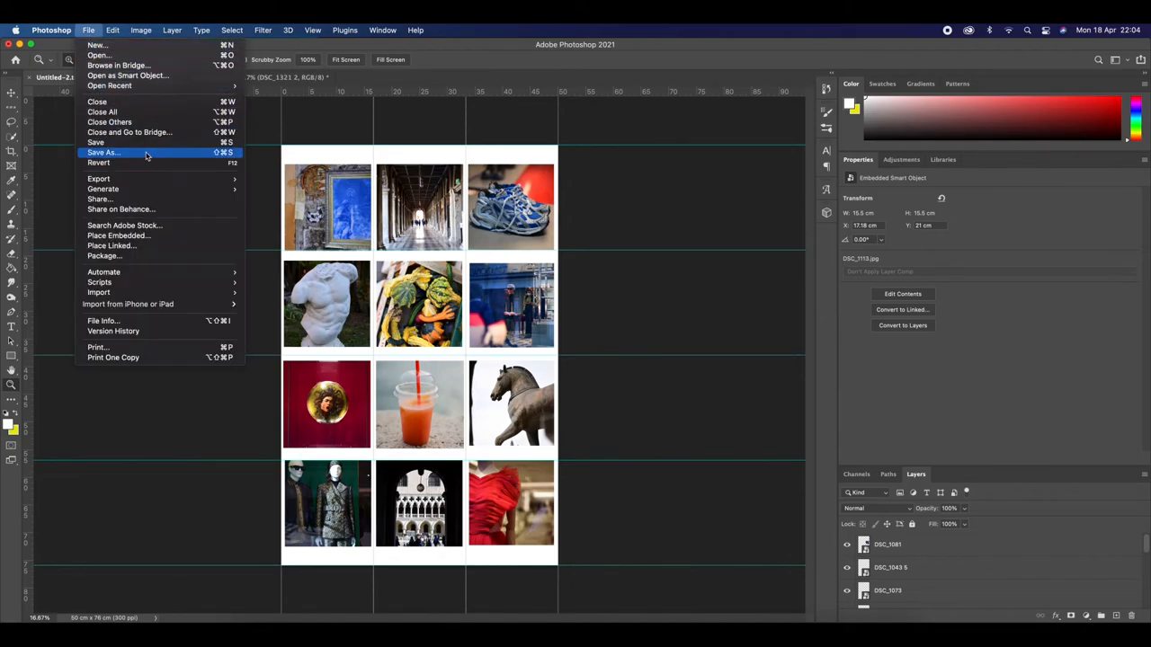
click(102, 152)
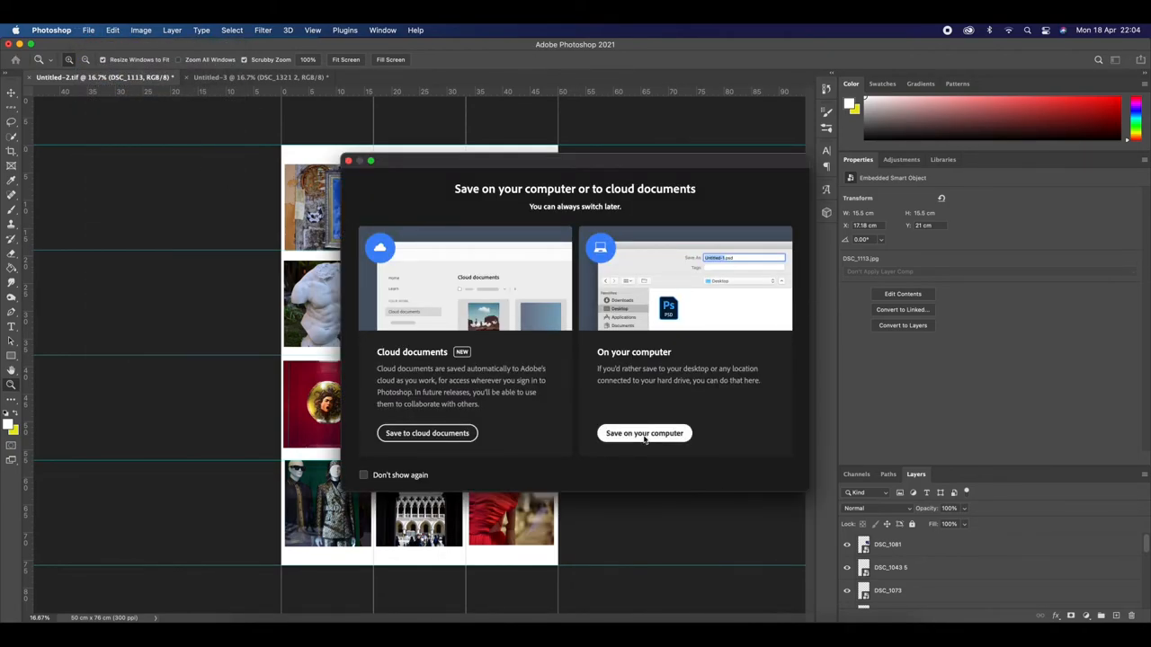
click(644, 434)
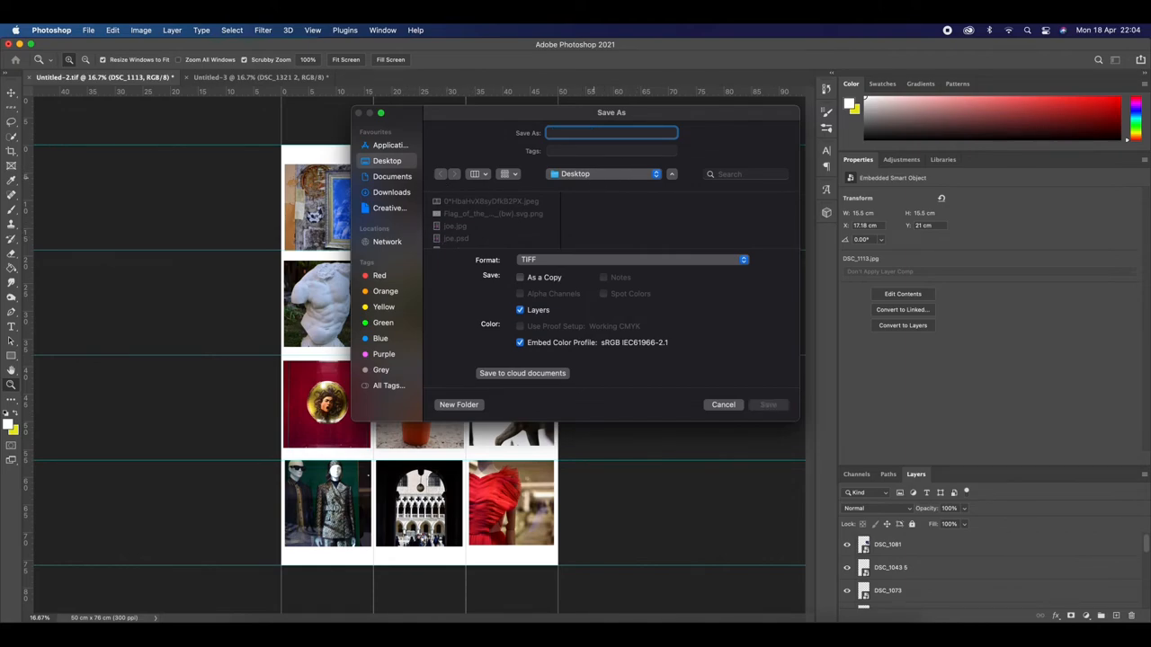
text(Miss Stokes - Photogrid)
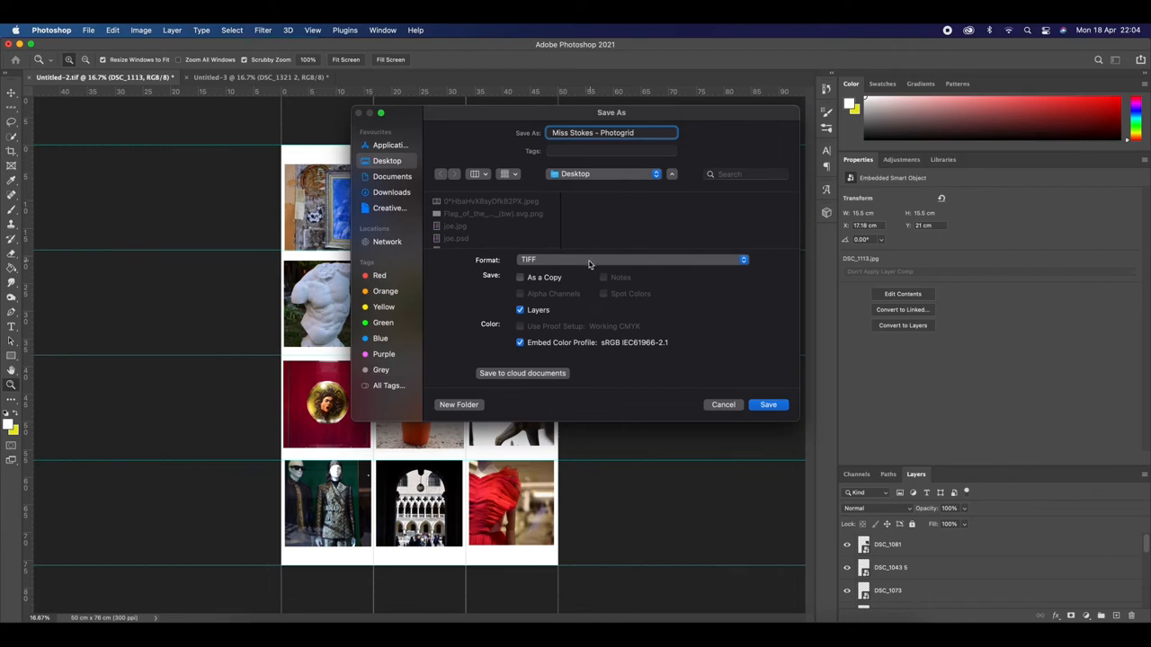
click(633, 259)
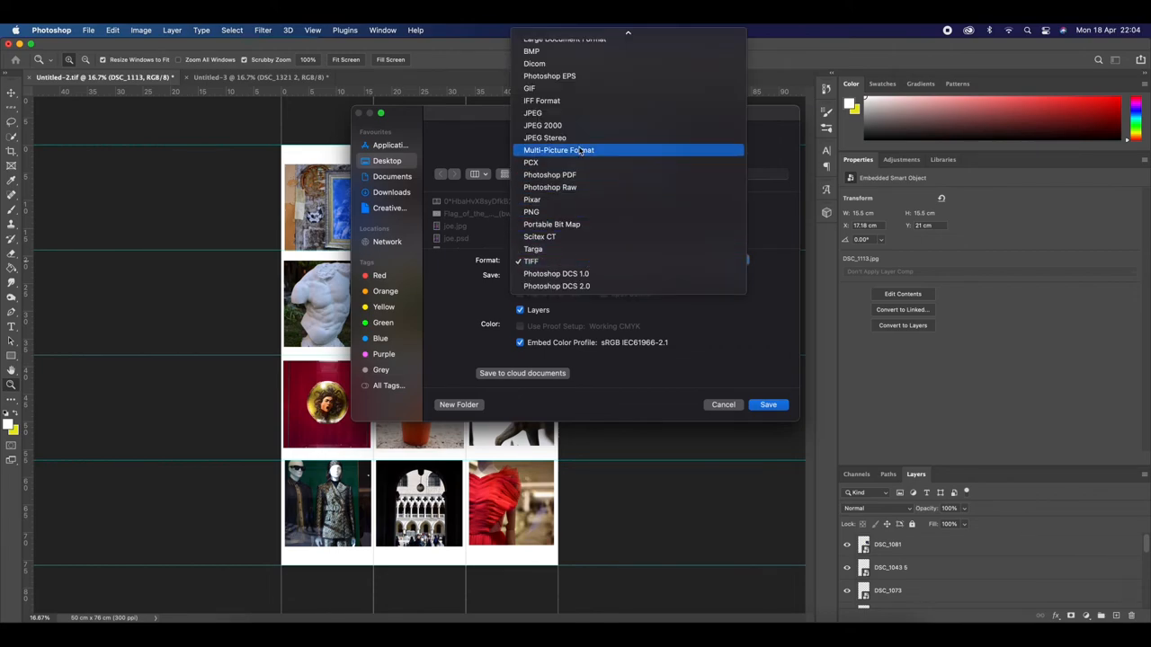
mouse_move(585, 187)
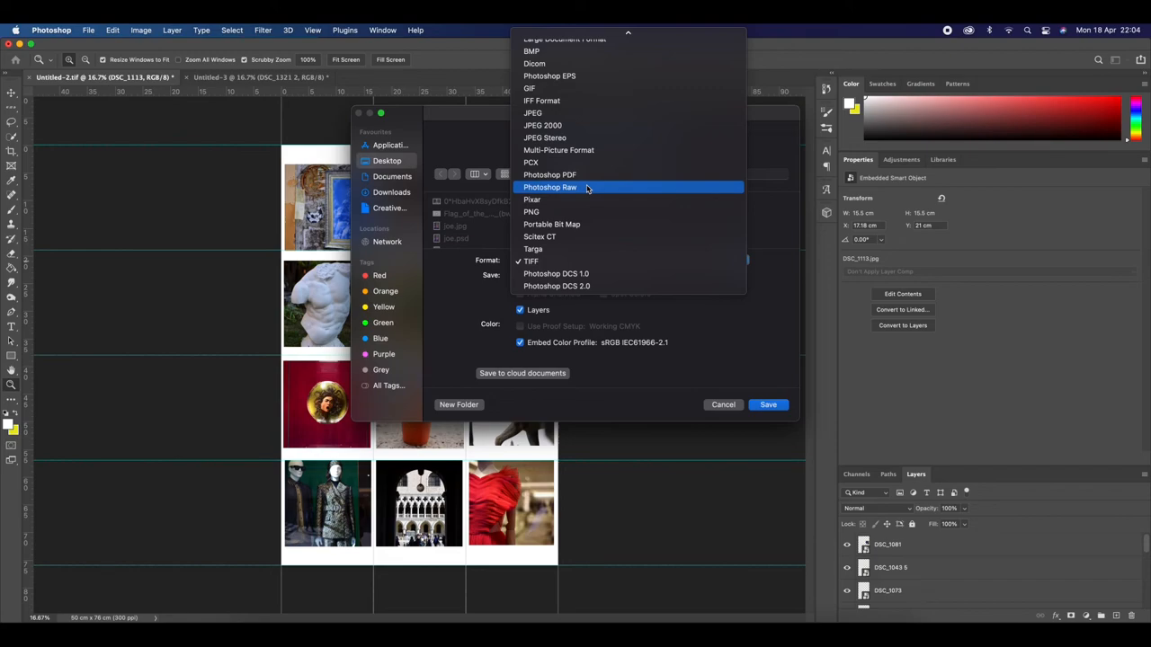
mouse_move(579, 126)
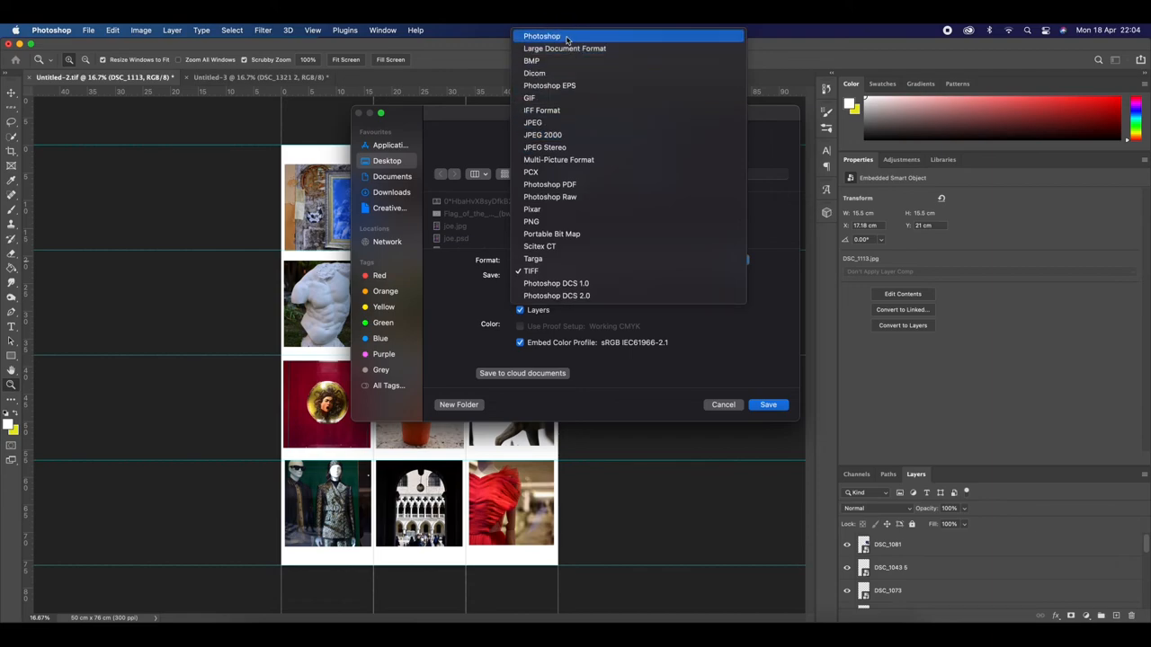
click(541, 36)
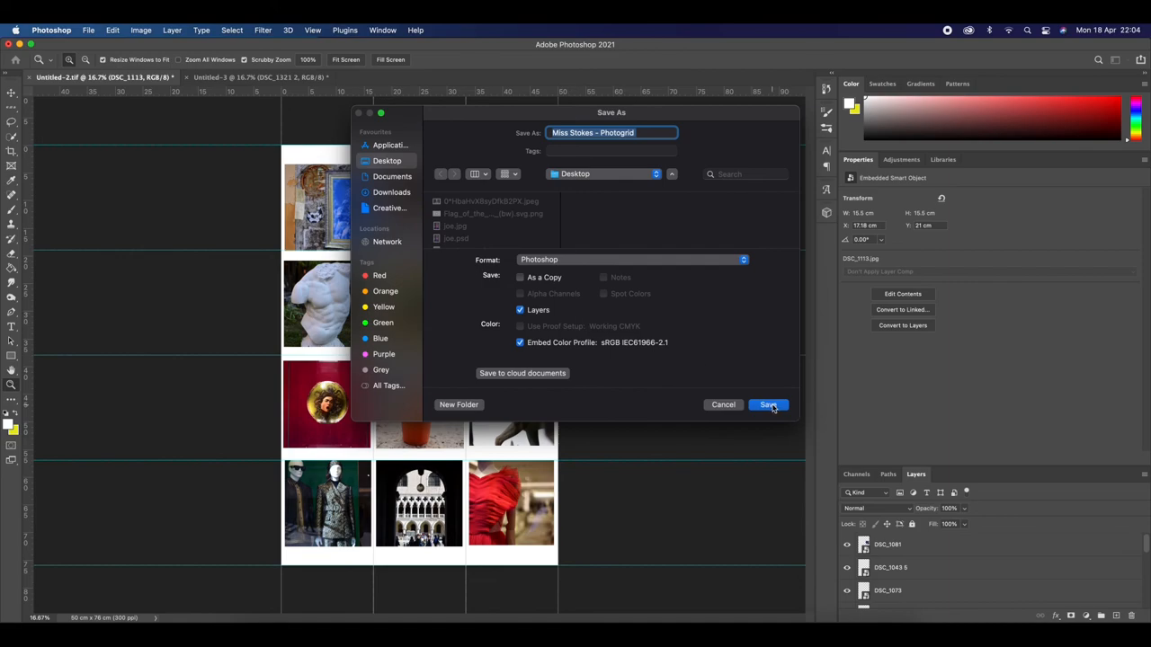
click(767, 405)
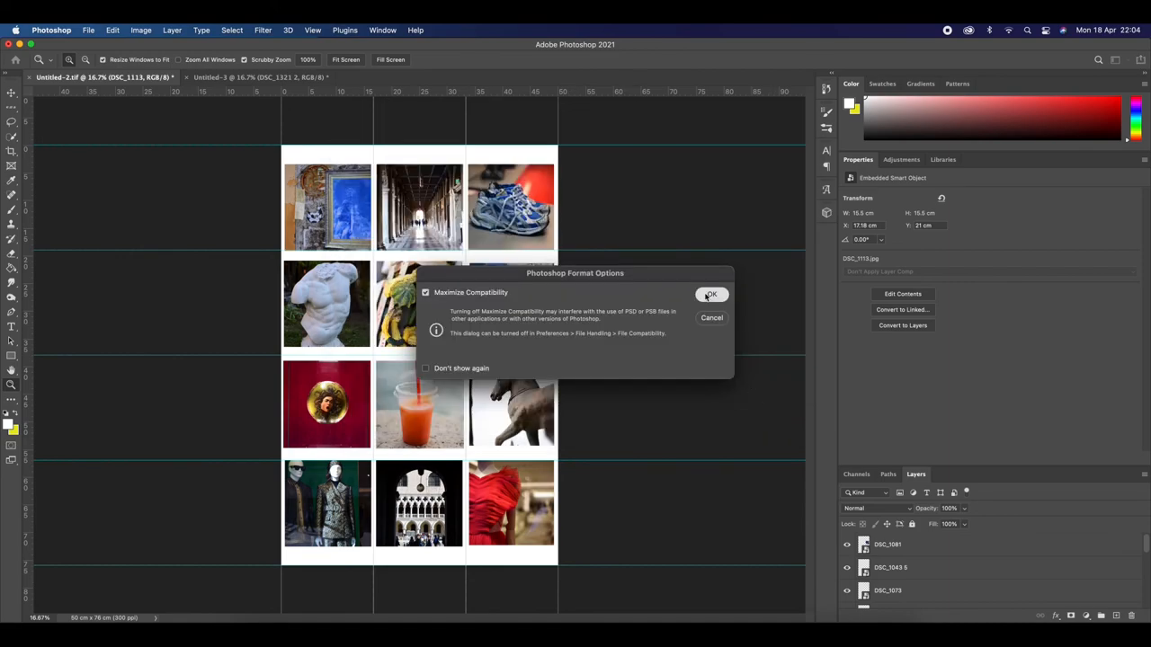
click(712, 295)
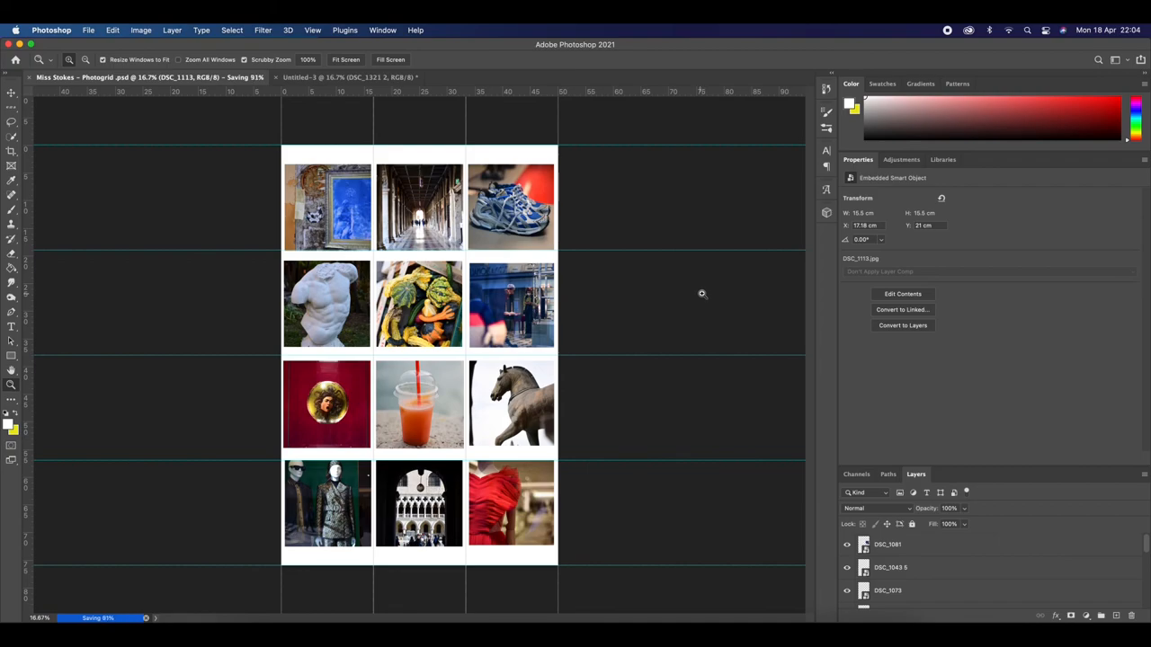